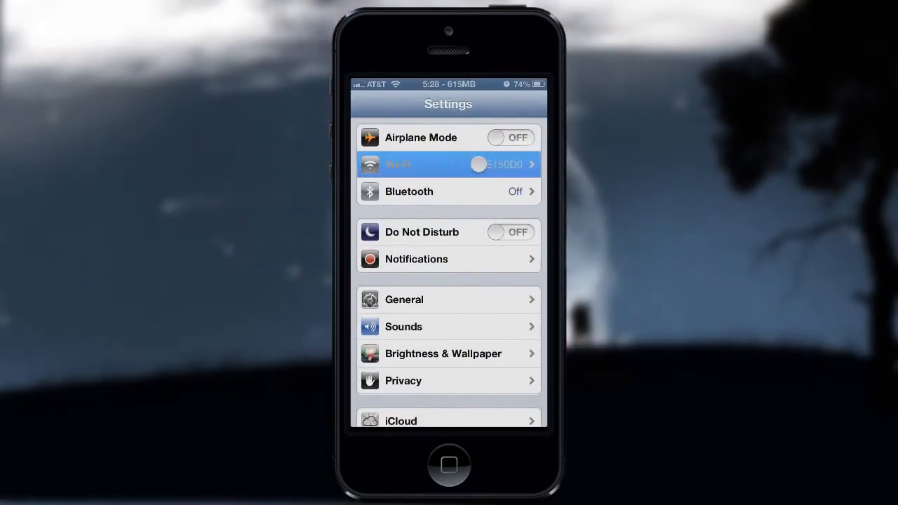
Step: Show the E150D0 network's details in Wi-Fi settings to read the IP 192.168.0.9
{"action": "left_click", "coordinate": [447, 164]}
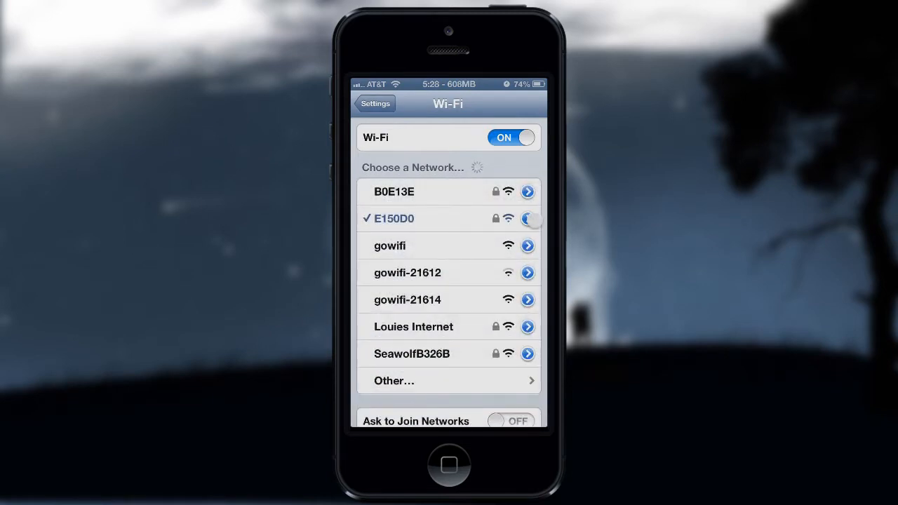
{"action": "left_click", "coordinate": [528, 218]}
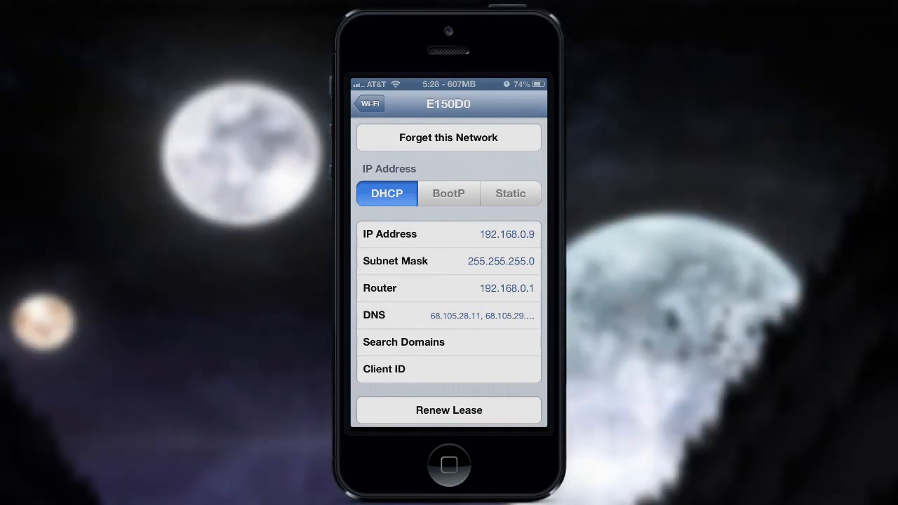
{"action": "left_click", "coordinate": [372, 103]}
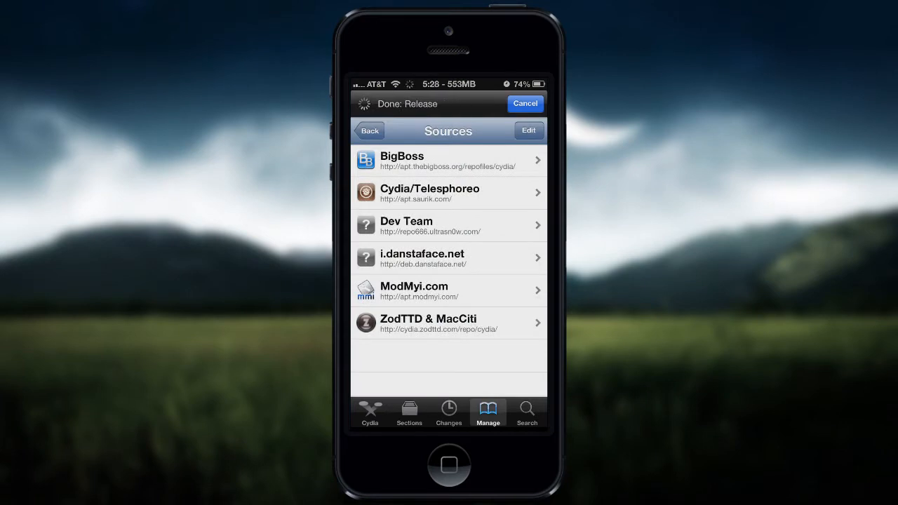
Step: Search Cydia for OpenSSH and confirm the package is already installed
{"action": "left_click", "coordinate": [369, 130]}
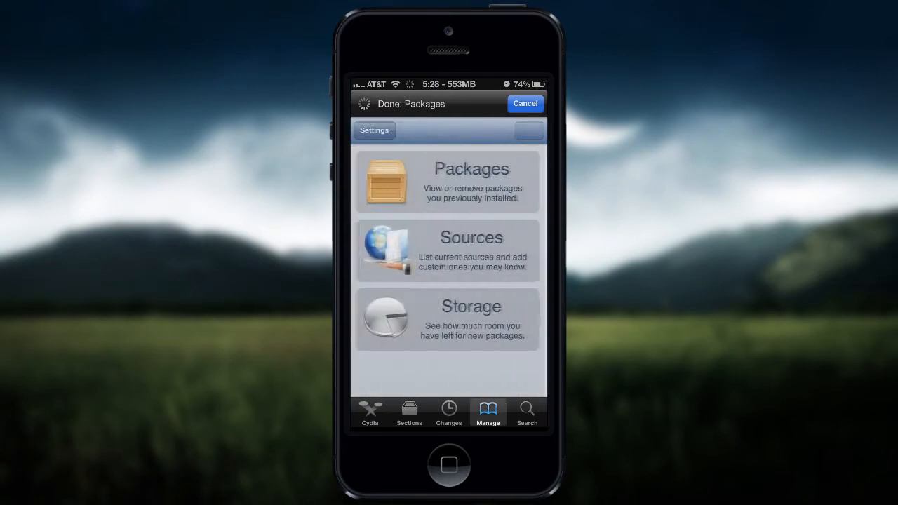
{"action": "left_click", "coordinate": [527, 413]}
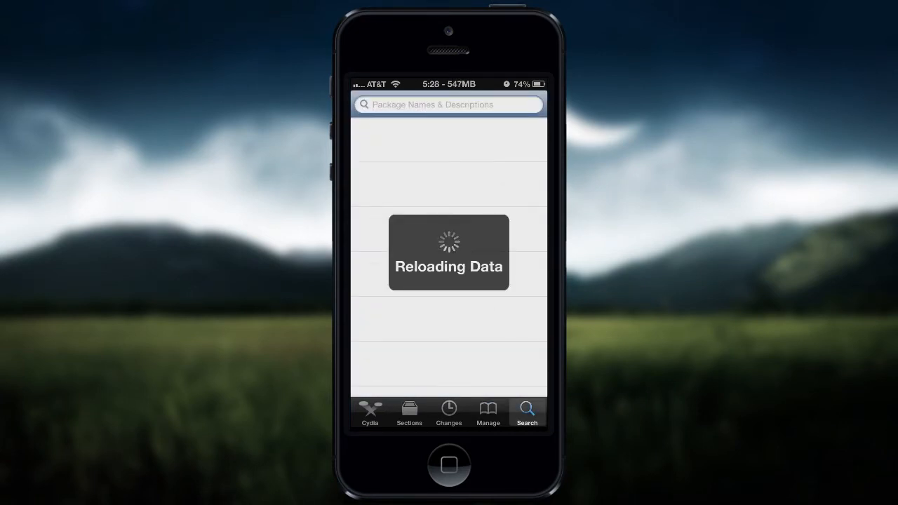
{"action": "type", "text": "o"}
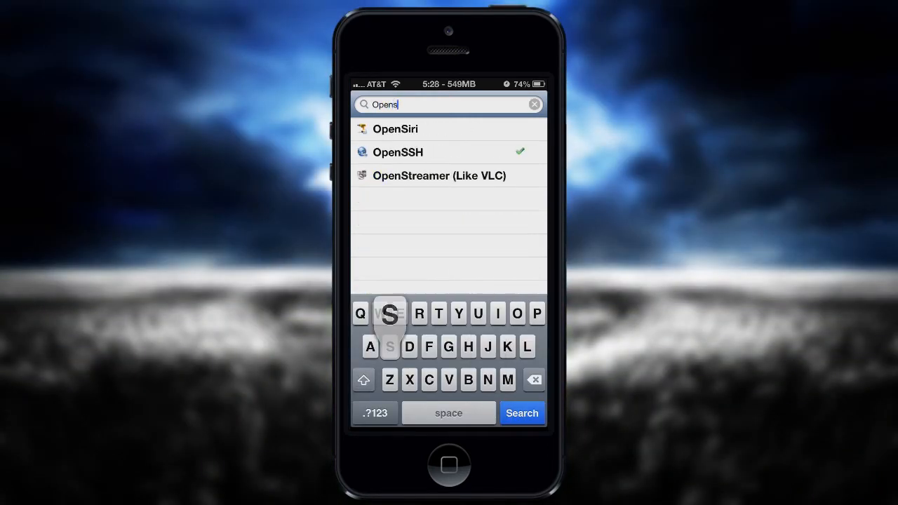
{"action": "left_click", "coordinate": [411, 152]}
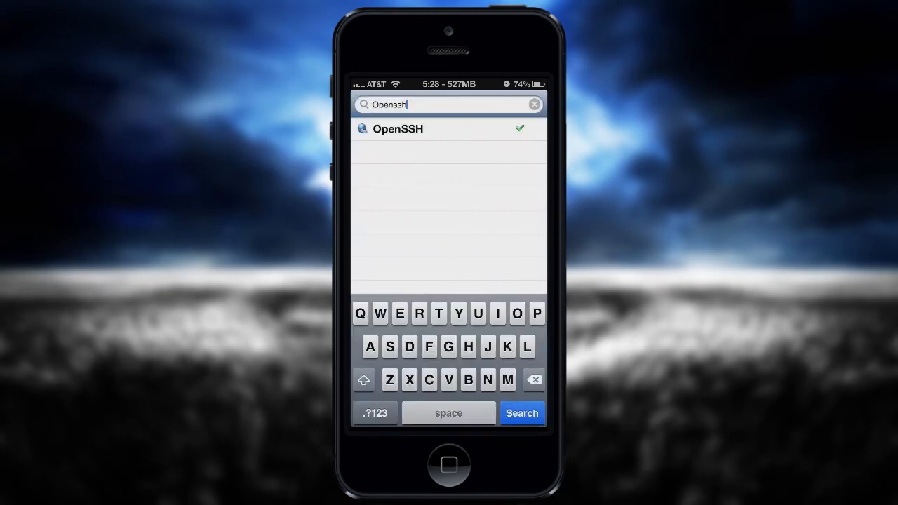
{"action": "left_click", "coordinate": [448, 464]}
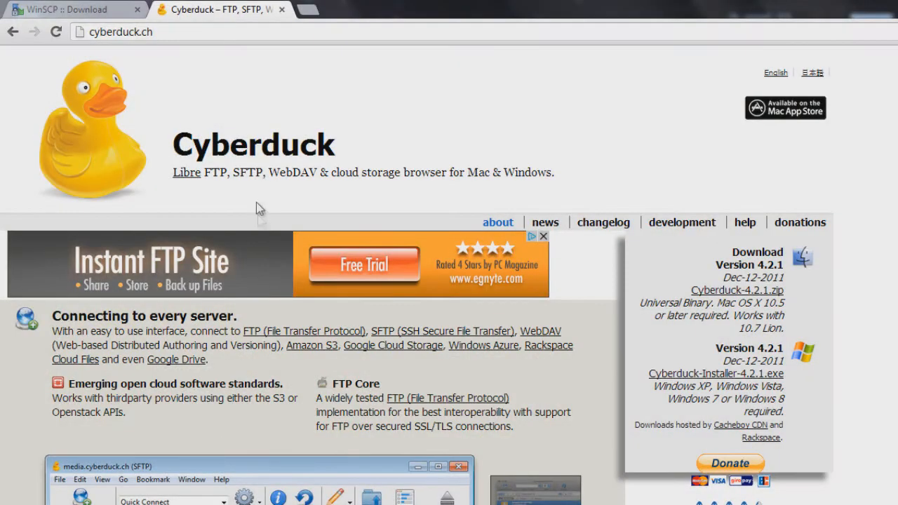
{"action": "mouse_move", "coordinate": [305, 153]}
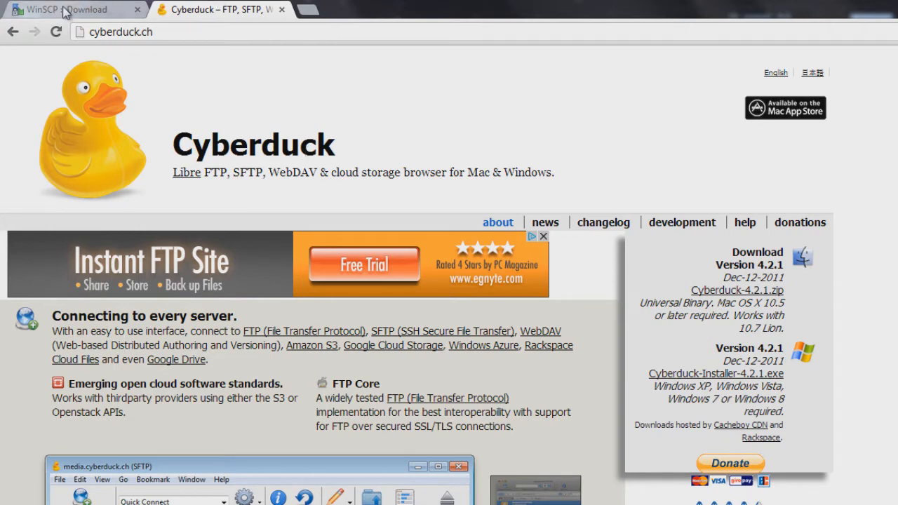
Step: Show the WinSCP :: Download tab at winscp.net/eng/download.php
{"action": "left_click", "coordinate": [67, 9]}
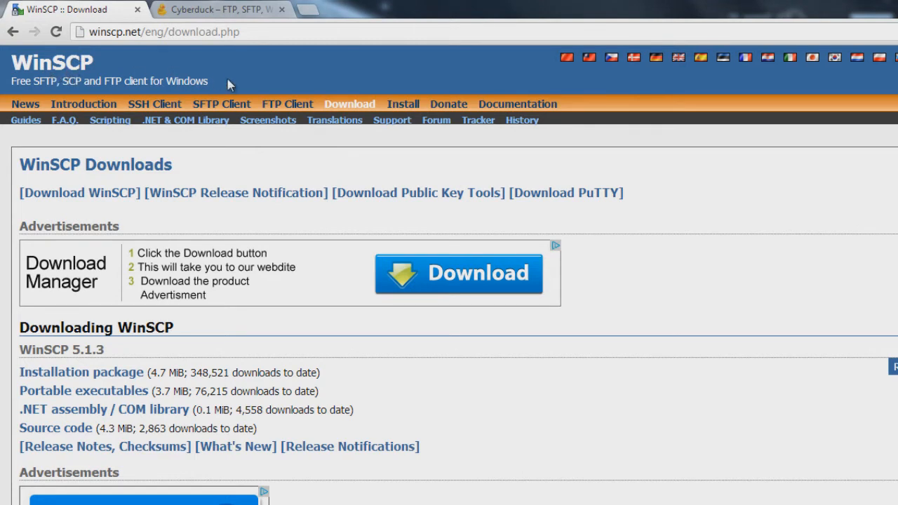
{"action": "mouse_move", "coordinate": [852, 89]}
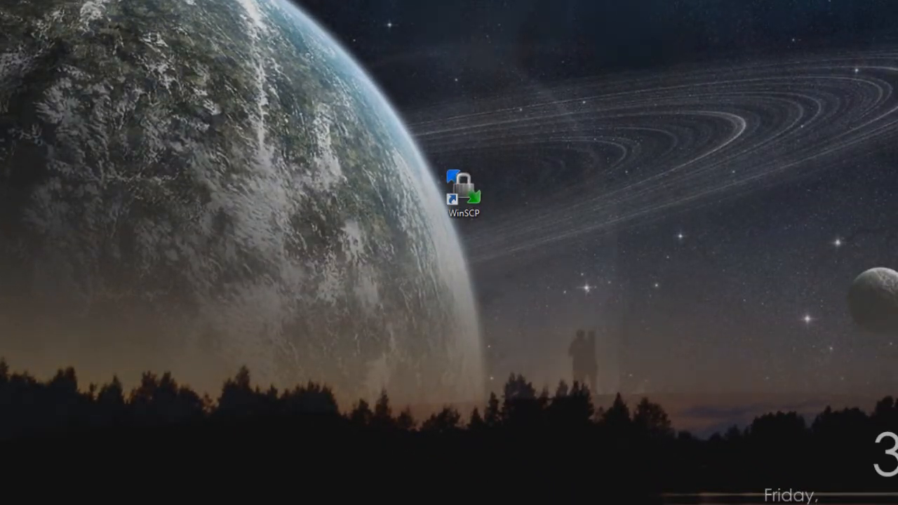
Step: Launch WinSCP from the desktop and start a new login session
{"action": "double_click", "coordinate": [463, 190]}
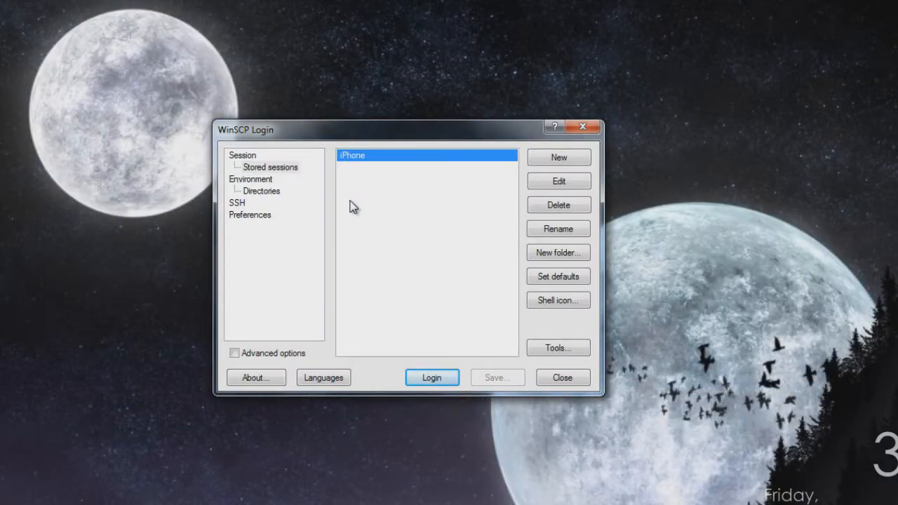
{"action": "mouse_move", "coordinate": [502, 144]}
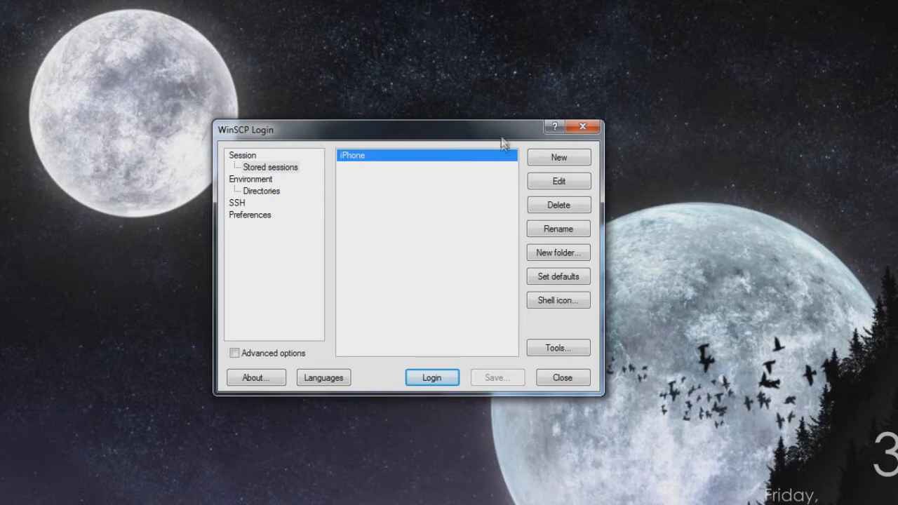
{"action": "left_click", "coordinate": [242, 155]}
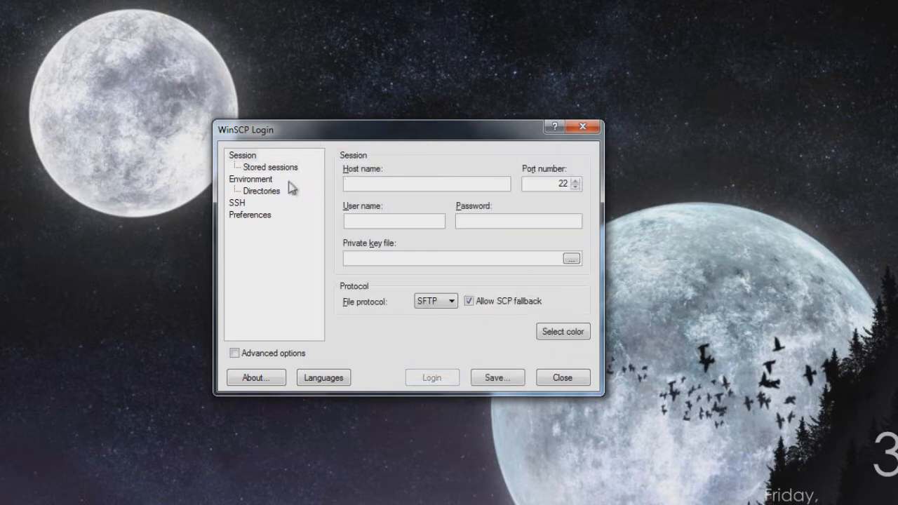
Step: Enter user name root and the password in the new session
{"action": "left_click", "coordinate": [394, 220]}
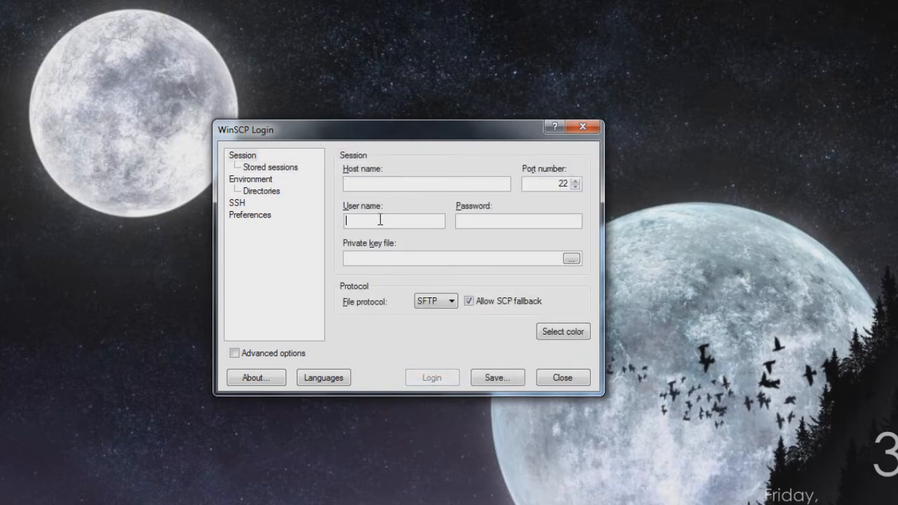
{"action": "type", "text": "r"}
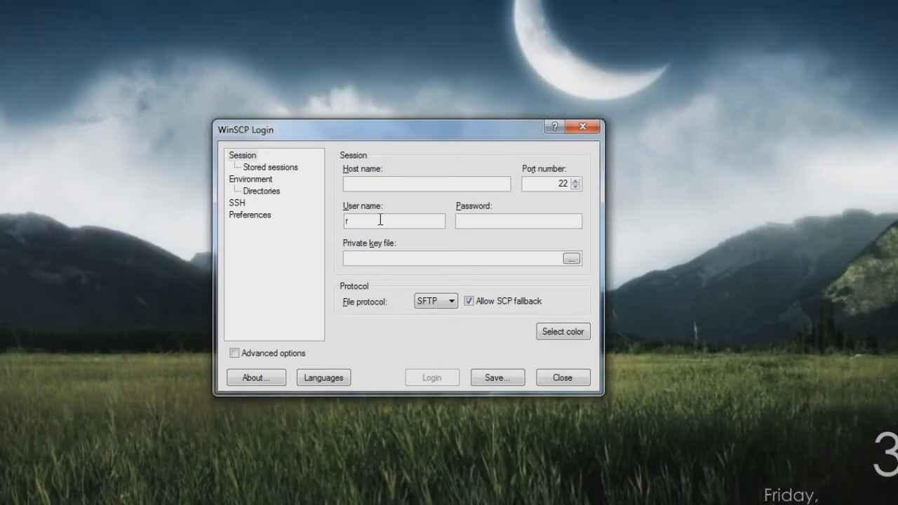
{"action": "type", "text": "oot"}
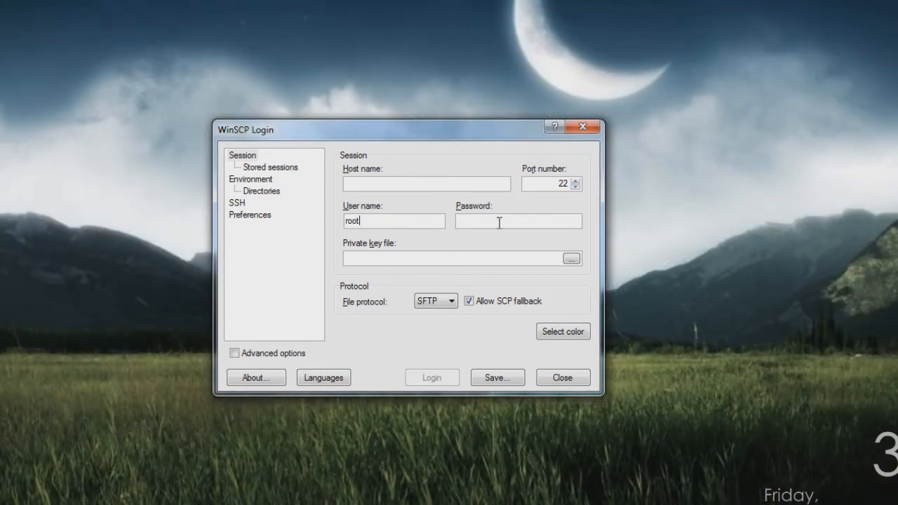
{"action": "type", "text": "••"}
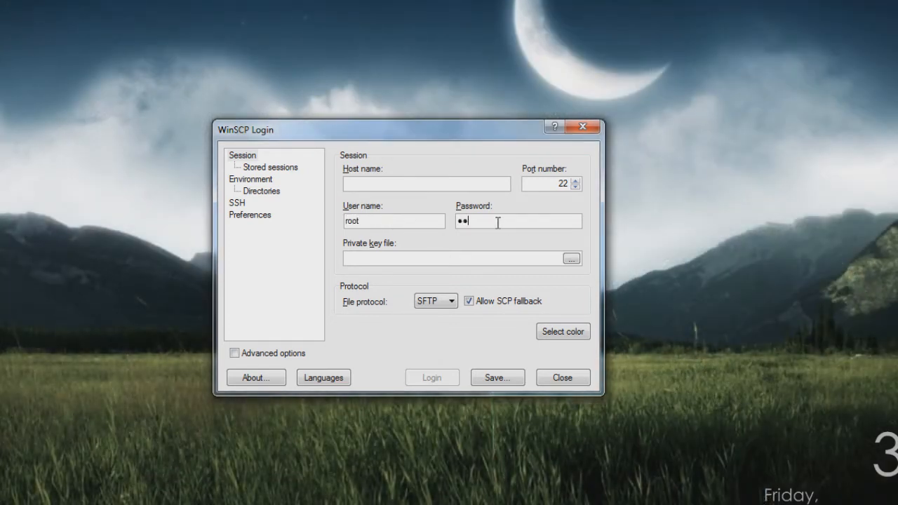
{"action": "type", "text": "••••"}
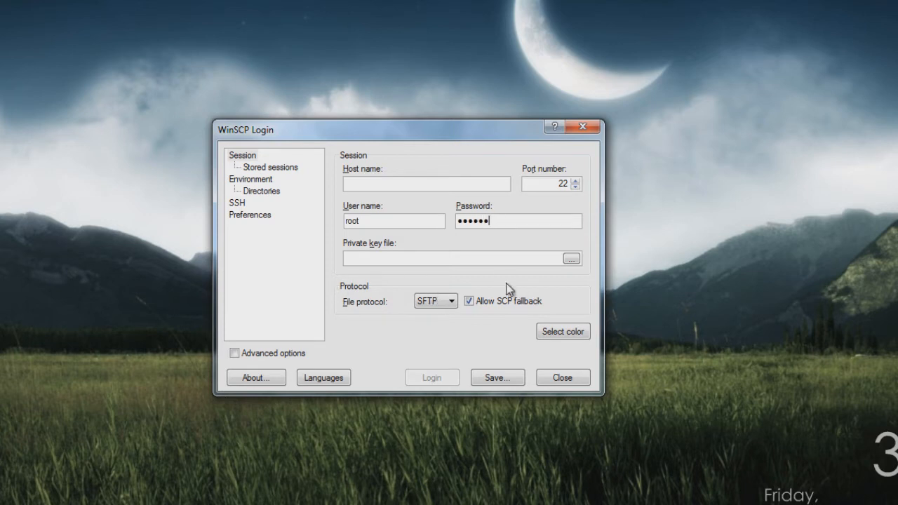
Step: Set host name 192.168.0.9 and log in over SFTP
{"action": "left_click", "coordinate": [425, 183]}
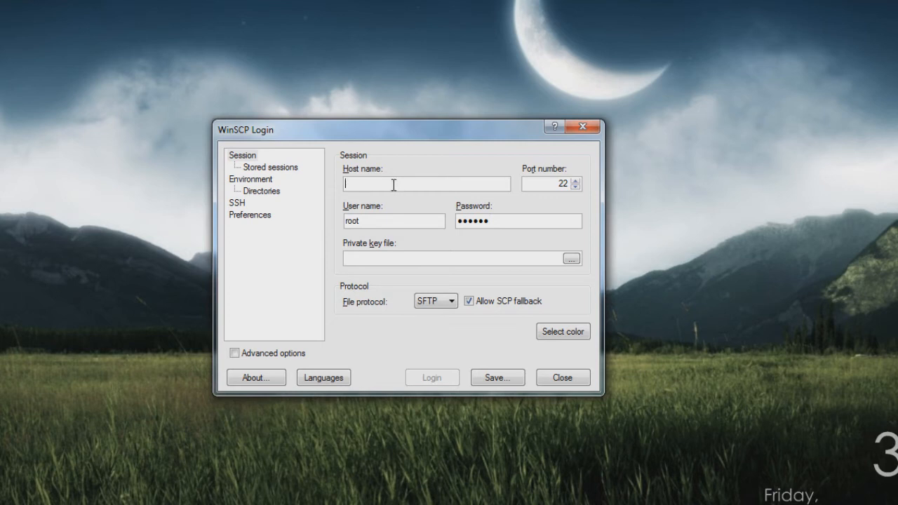
{"action": "type", "text": "192."}
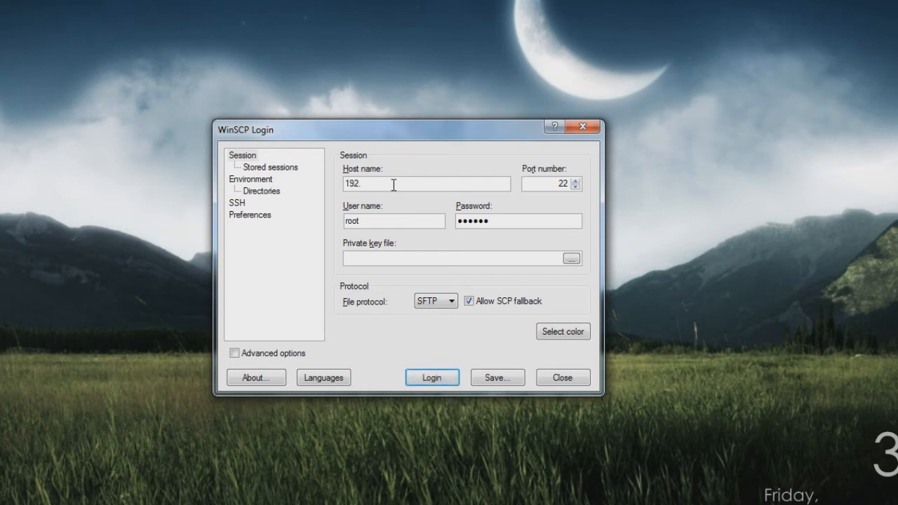
{"action": "type", "text": "0"}
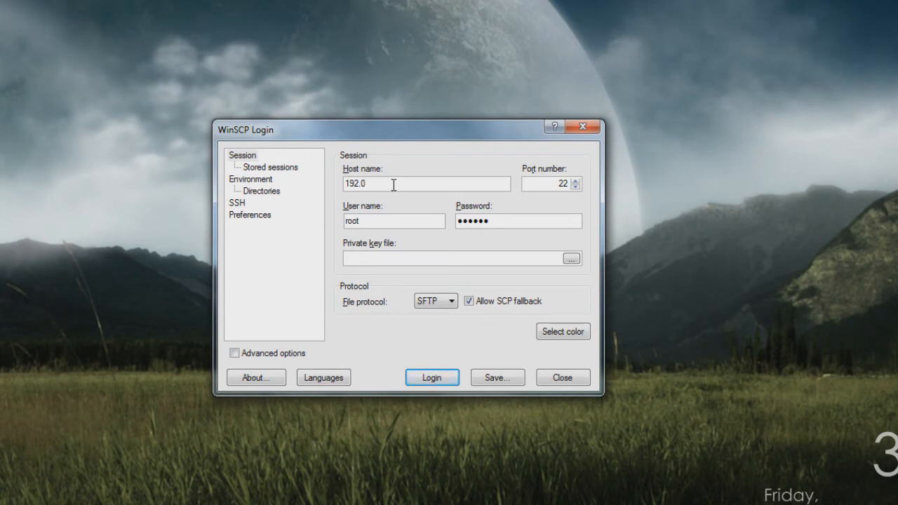
{"action": "key", "text": "BackSpace"}
{"action": "type", "text": "168.0.9"}
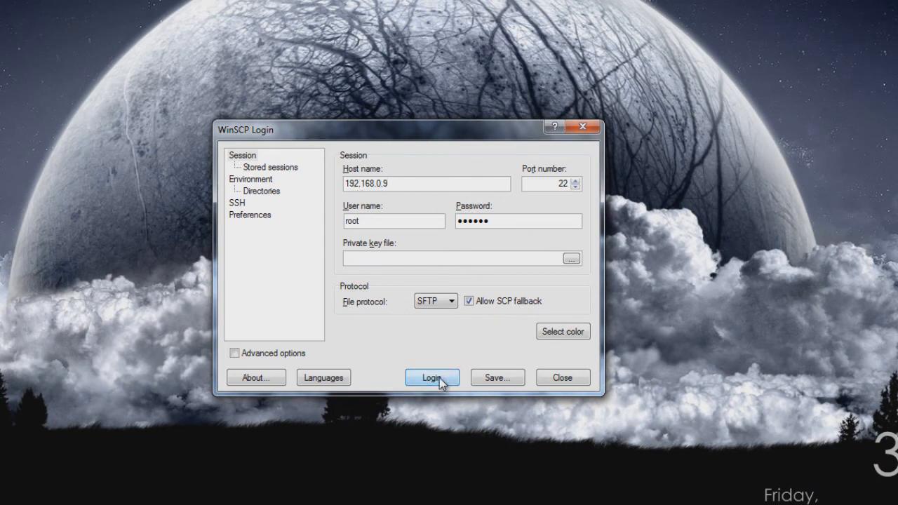
{"action": "left_click", "coordinate": [431, 377]}
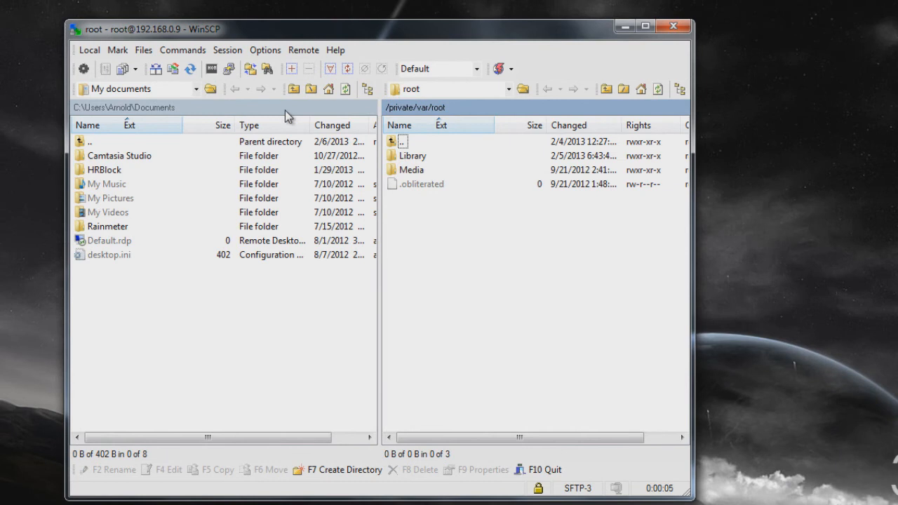
{"action": "mouse_move", "coordinate": [481, 329]}
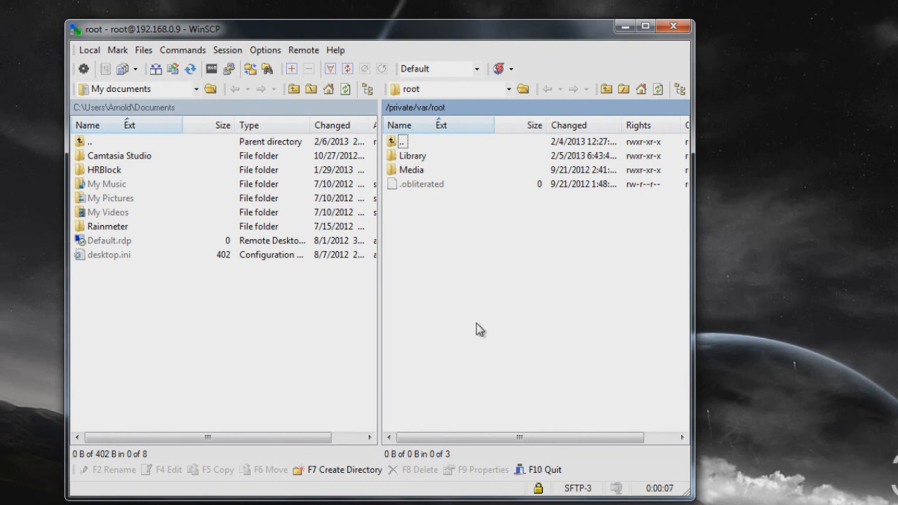
{"action": "mouse_move", "coordinate": [680, 259]}
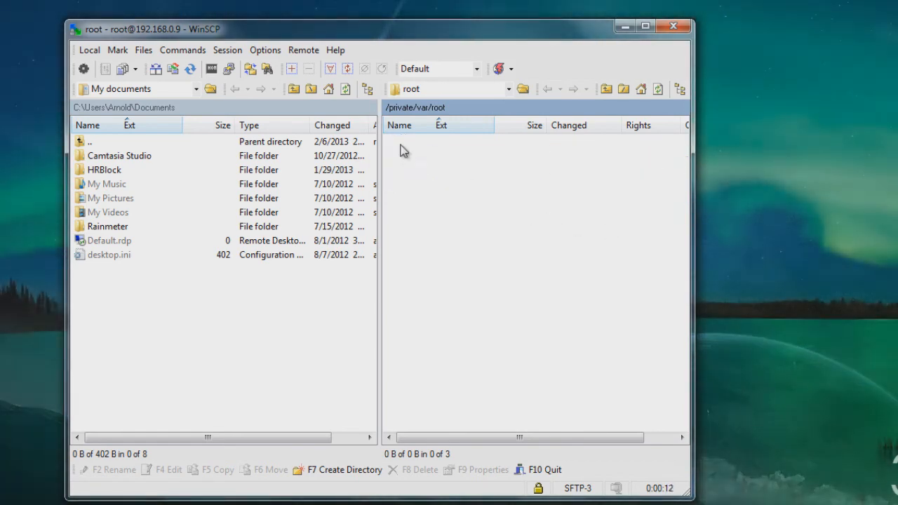
Step: Go up from /private/var/root to /private/var and scroll its system folders
{"action": "left_click", "coordinate": [543, 89]}
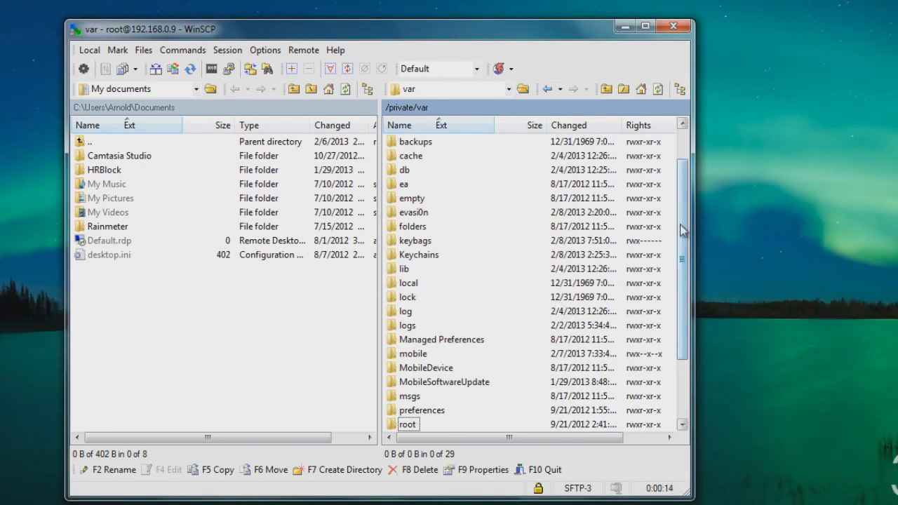
{"action": "scroll", "scroll_direction": "down", "scroll_amount": 3}
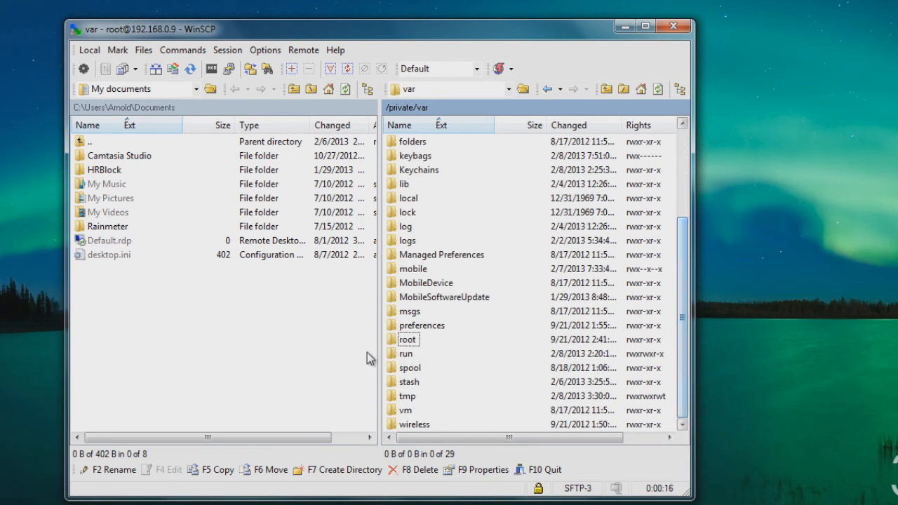